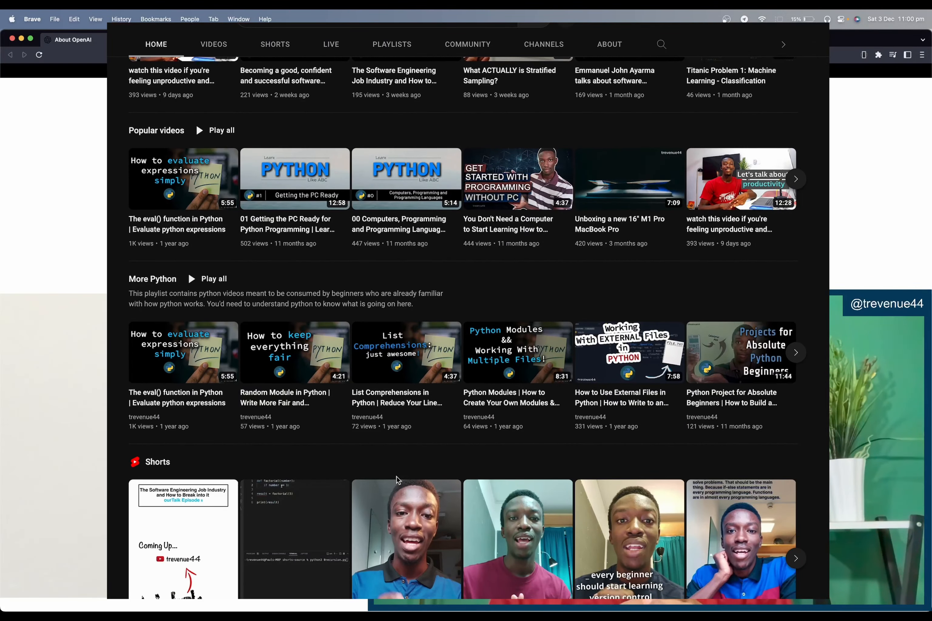
# Scroll the trevenue44 channel home so the banner and featured video show at the top
pyautogui.scroll(-3)
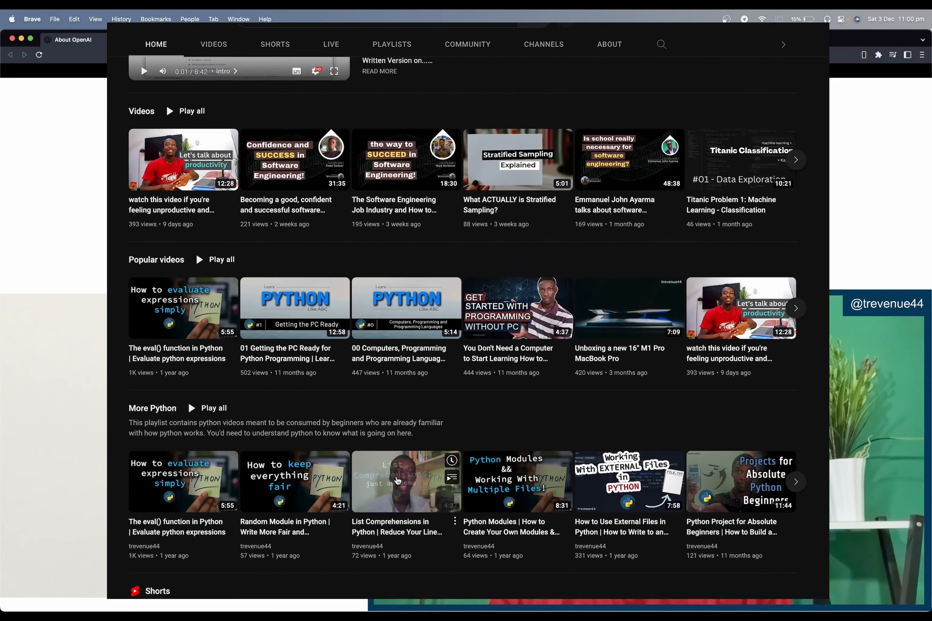
pyautogui.scroll(3)
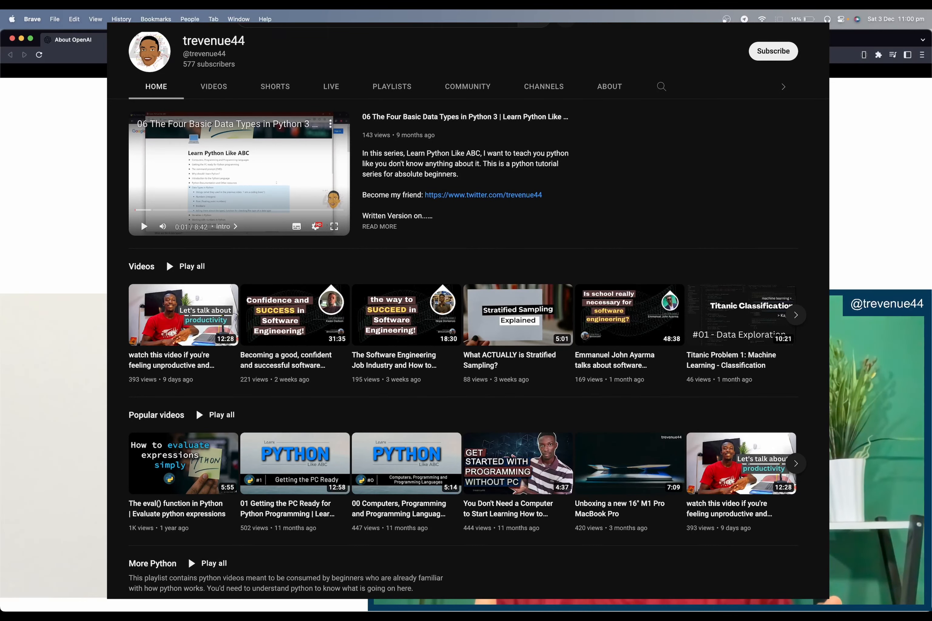
# Return to OpenAI's About page and scroll to the safe, beneficial AGI mission statement
pyautogui.click(90, 40)
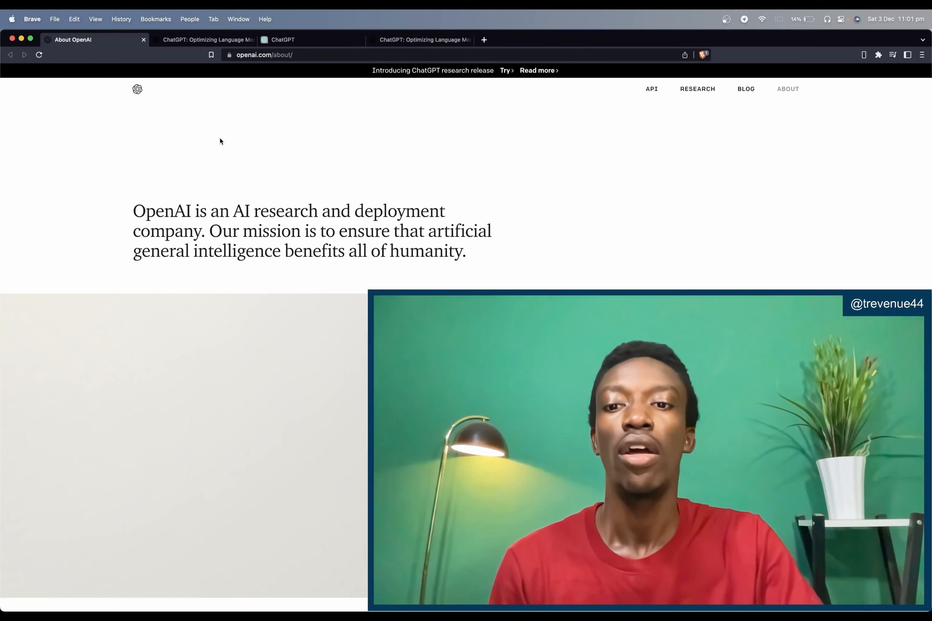
pyautogui.scroll(-3)
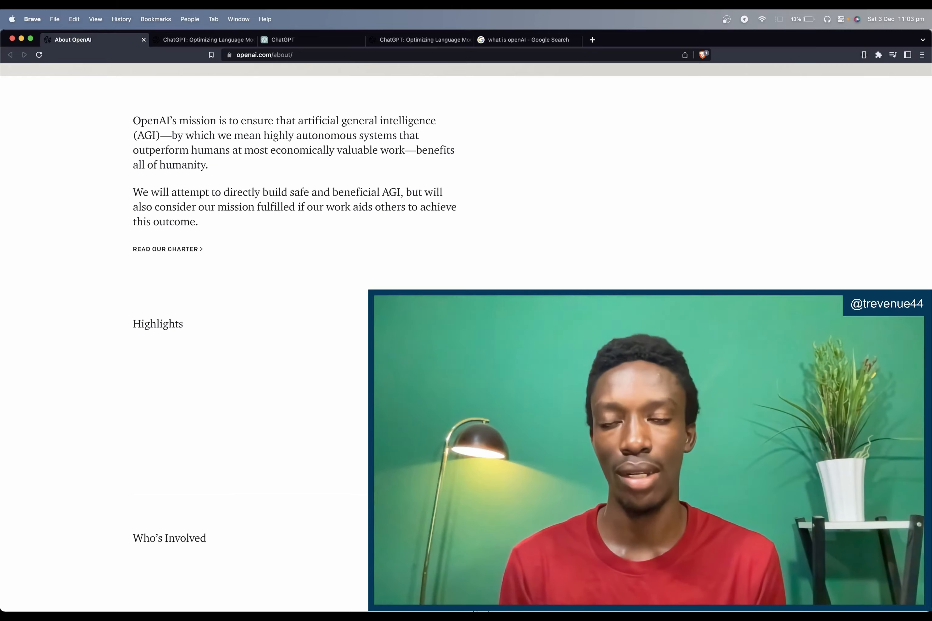
pyautogui.click(201, 40)
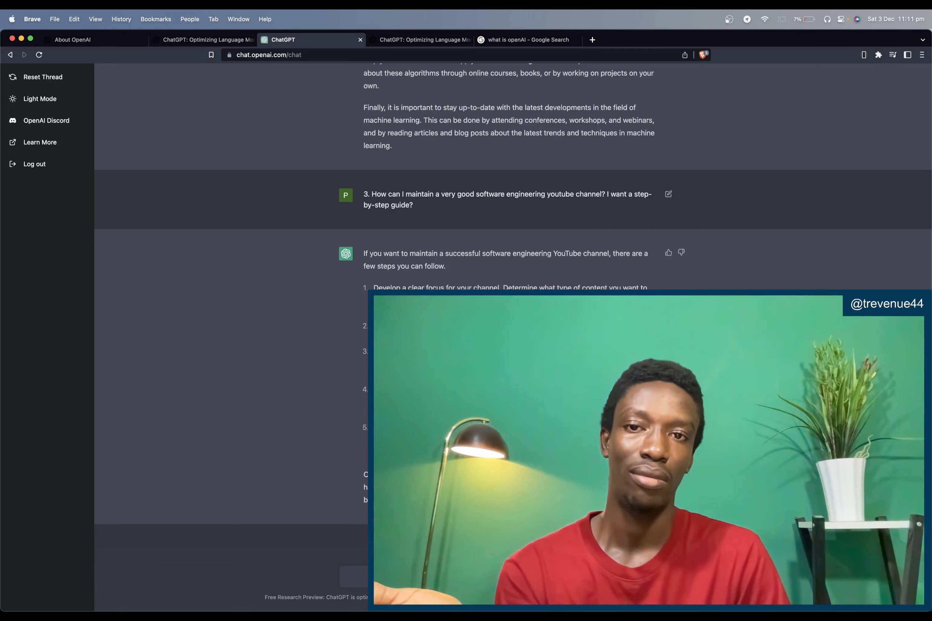
# Scroll the ChatGPT conversation down to the question 3 answer about a software engineering YouTube channel
pyautogui.scroll(-3)
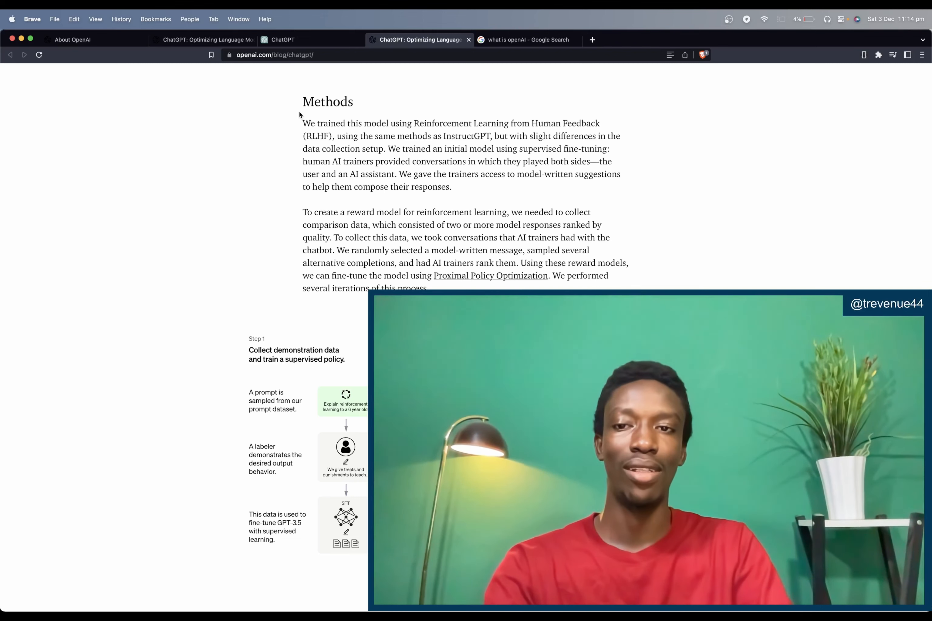
# Switch to the other ChatGPT blog tab showing the post's title and introduction
pyautogui.click(202, 40)
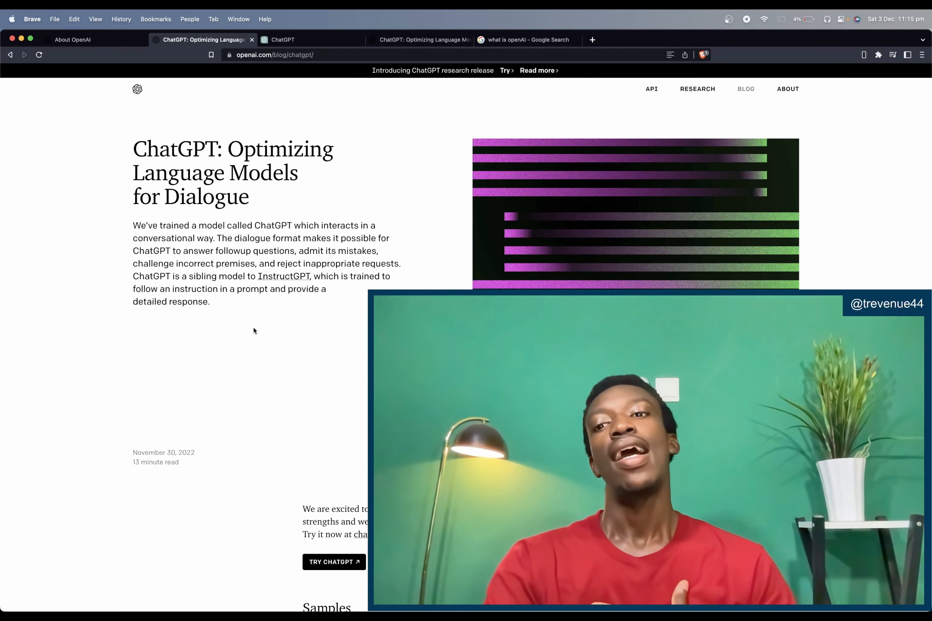